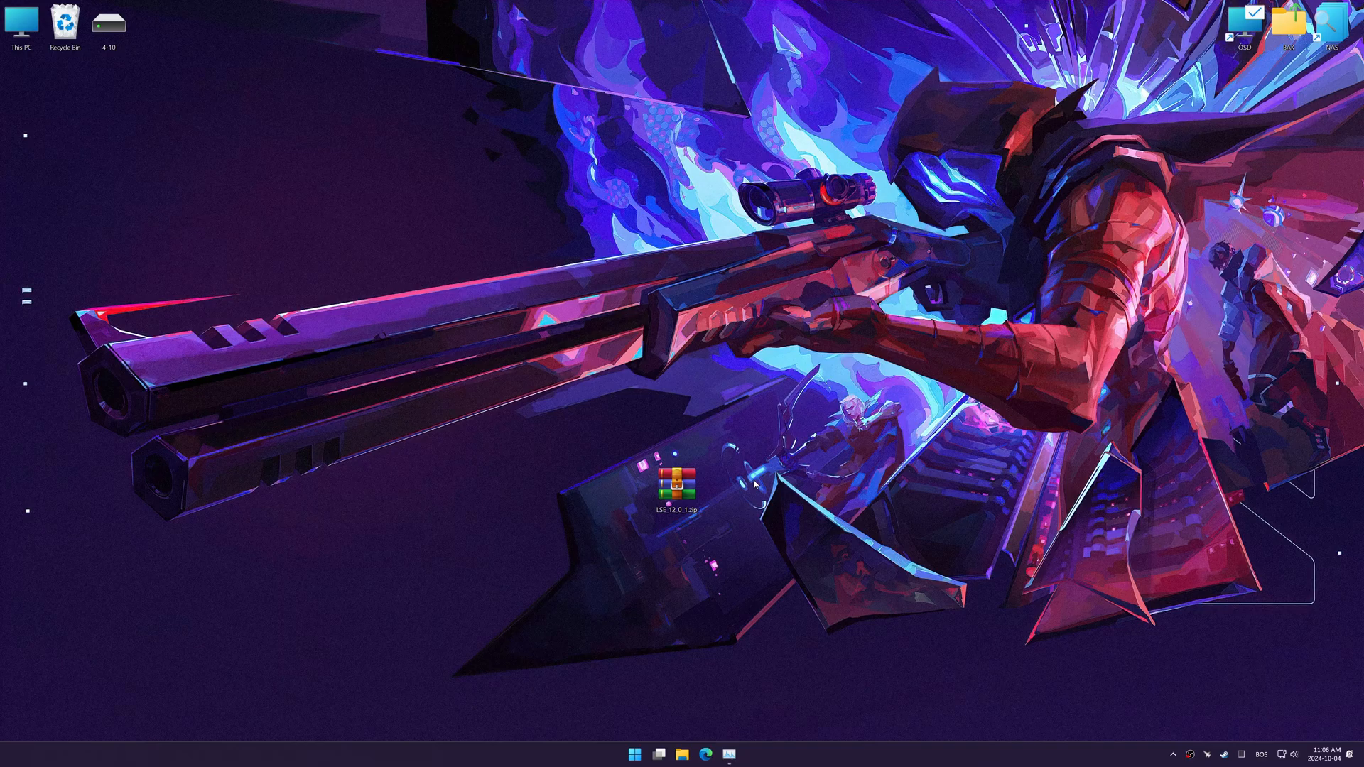
# Extract the downloaded LSL zip archive to the desktop from its right-click menu.
pyautogui.rightClick(678, 484)
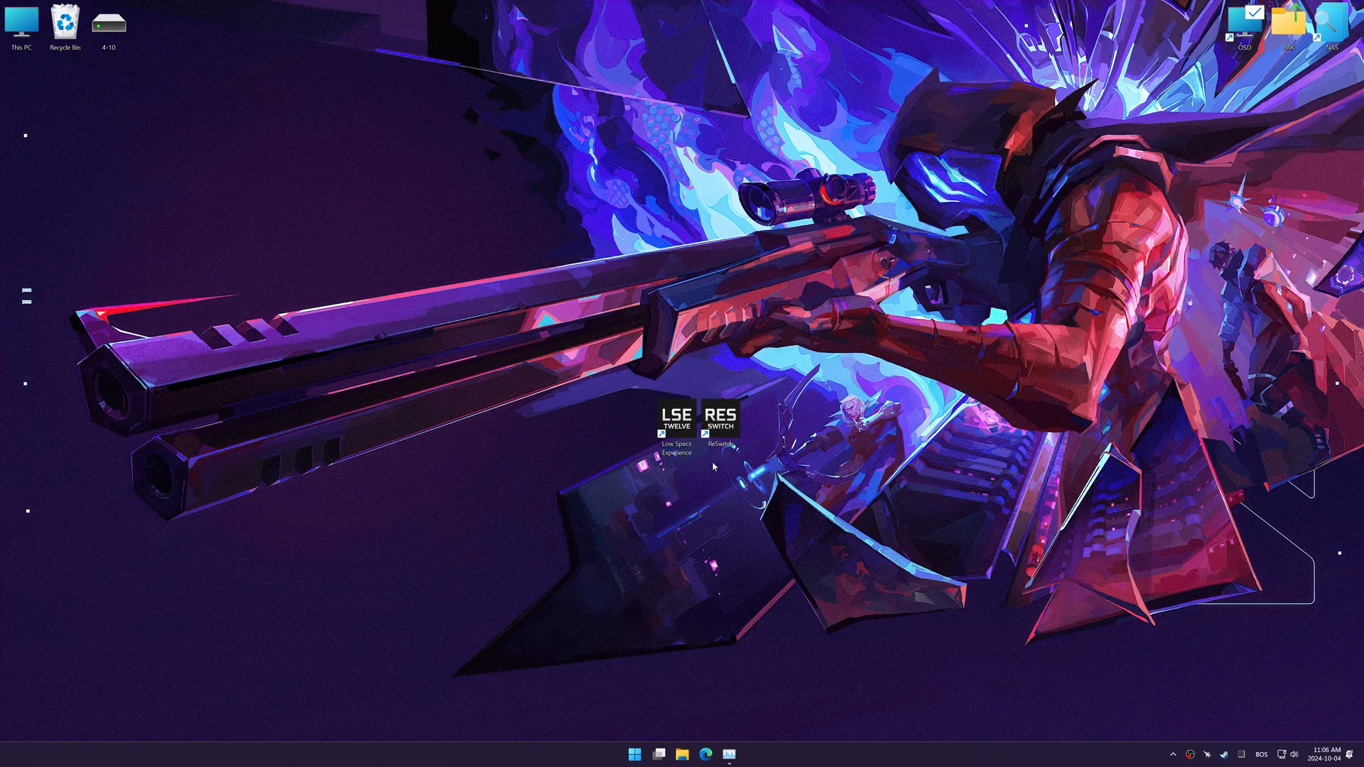
# Launch Low Specs Experience and load Valorant's optimization package after the compatibility check.
pyautogui.doubleClick(674, 426)
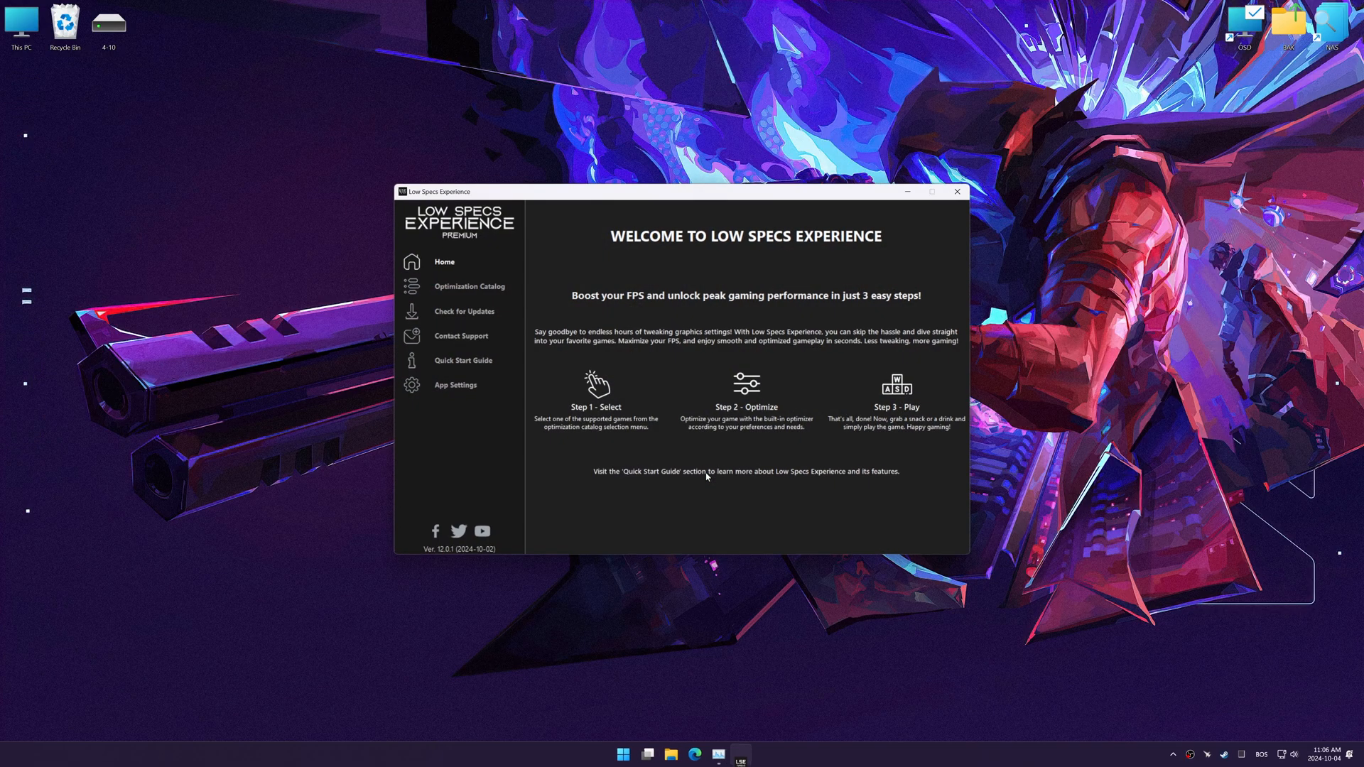
pyautogui.moveTo(530, 354)
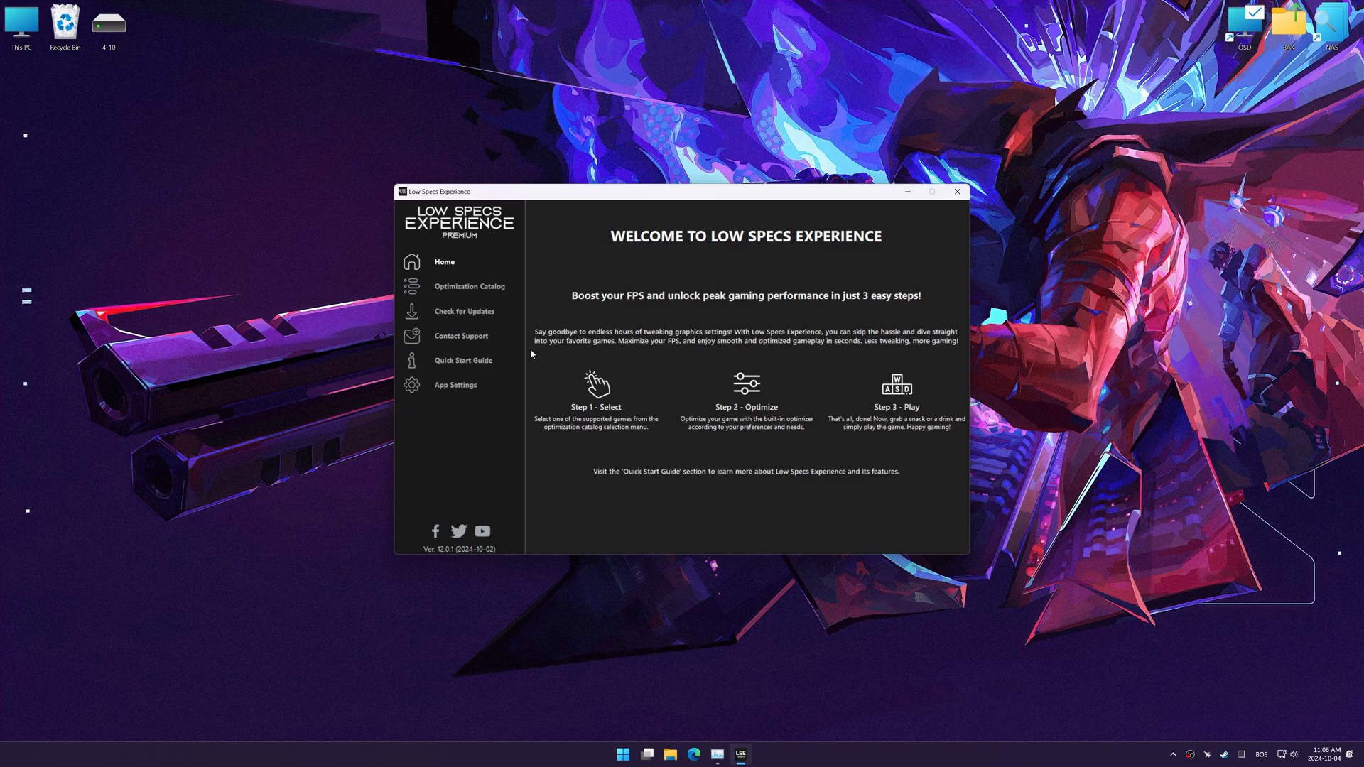
pyautogui.click(468, 287)
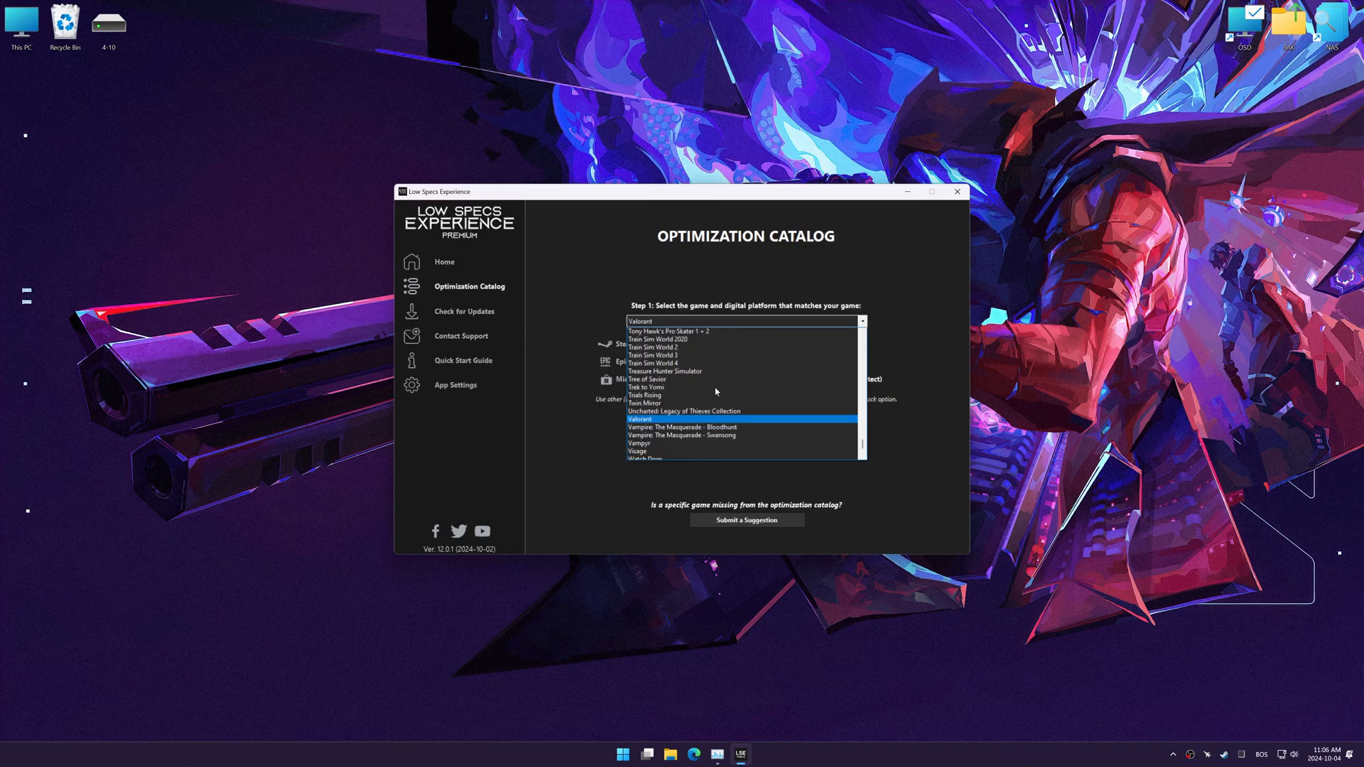
pyautogui.click(639, 418)
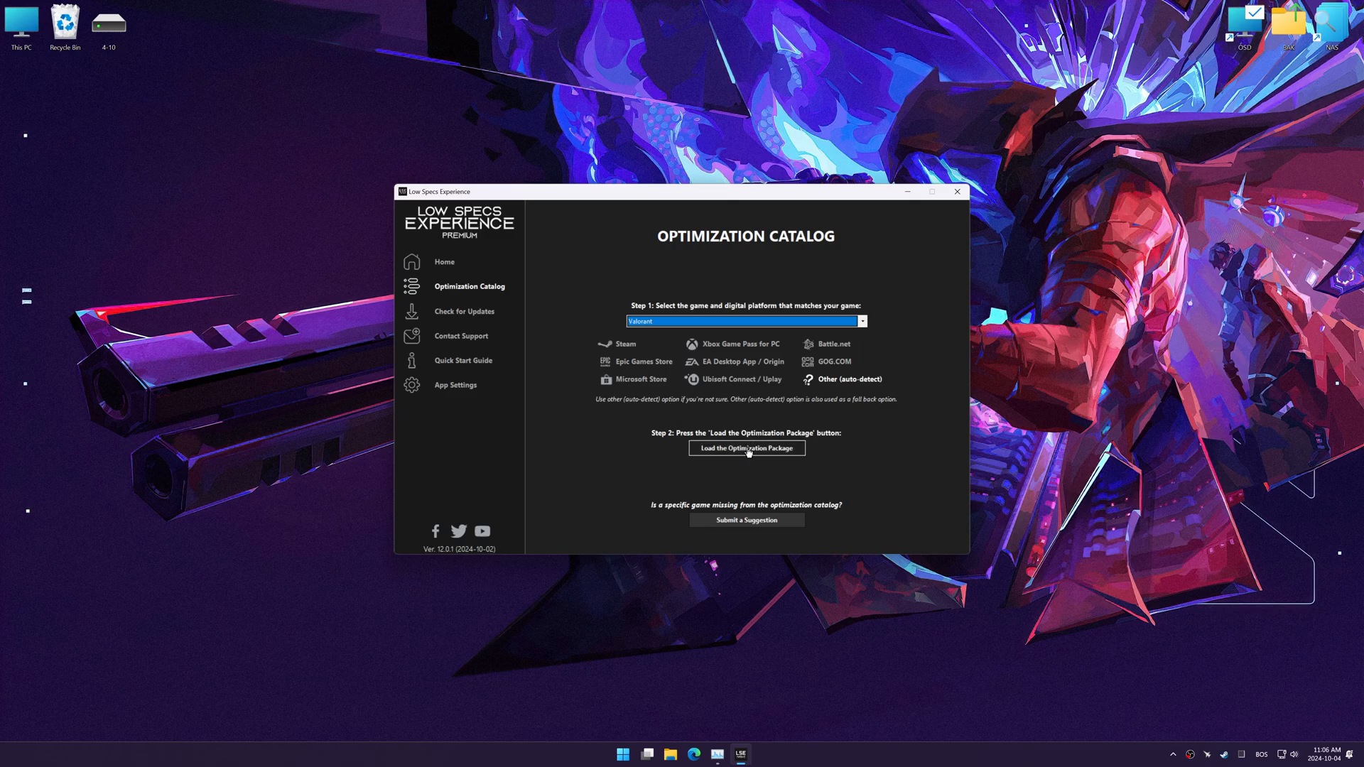
pyautogui.click(746, 448)
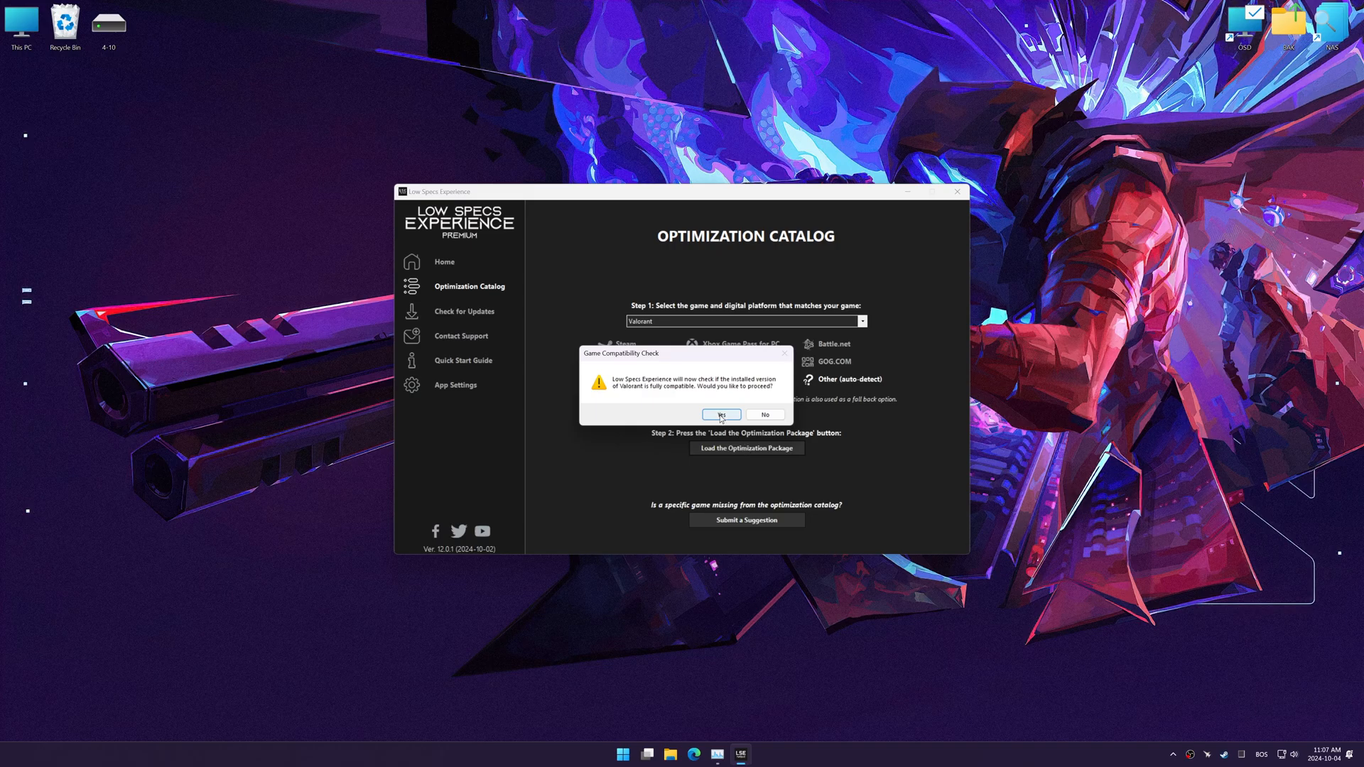
pyautogui.click(721, 414)
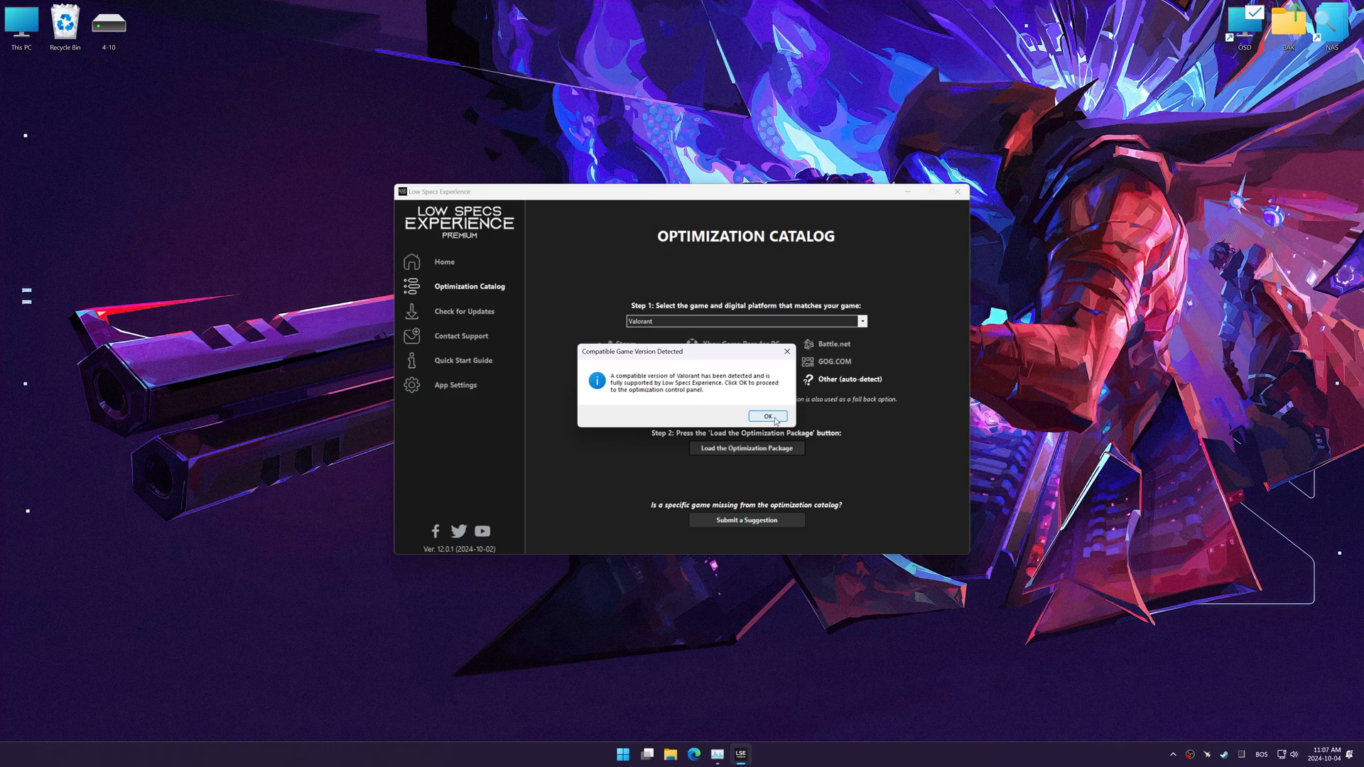
pyautogui.click(766, 415)
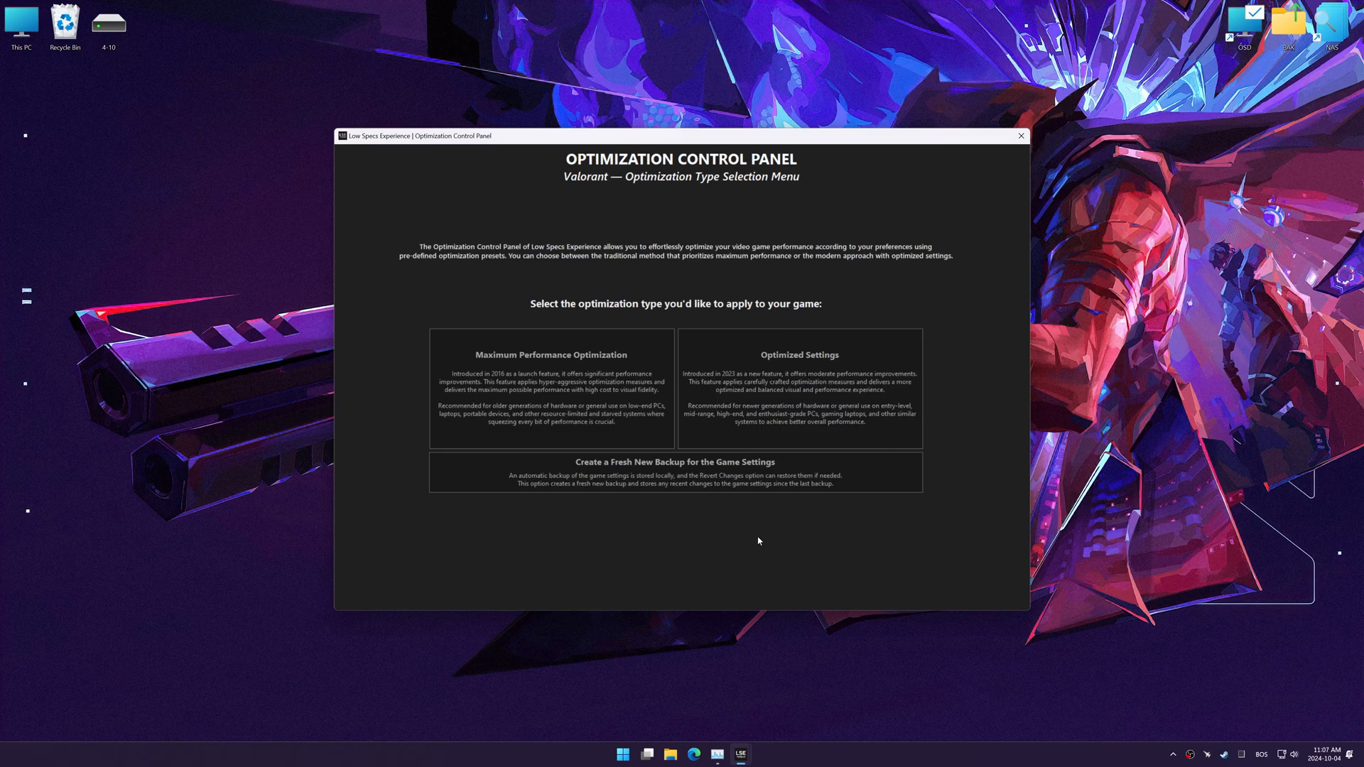
# Choose Maximum Performance Optimization with Performance Mode and 2560 x 1440 (16:9) resolution.
pyautogui.click(550, 388)
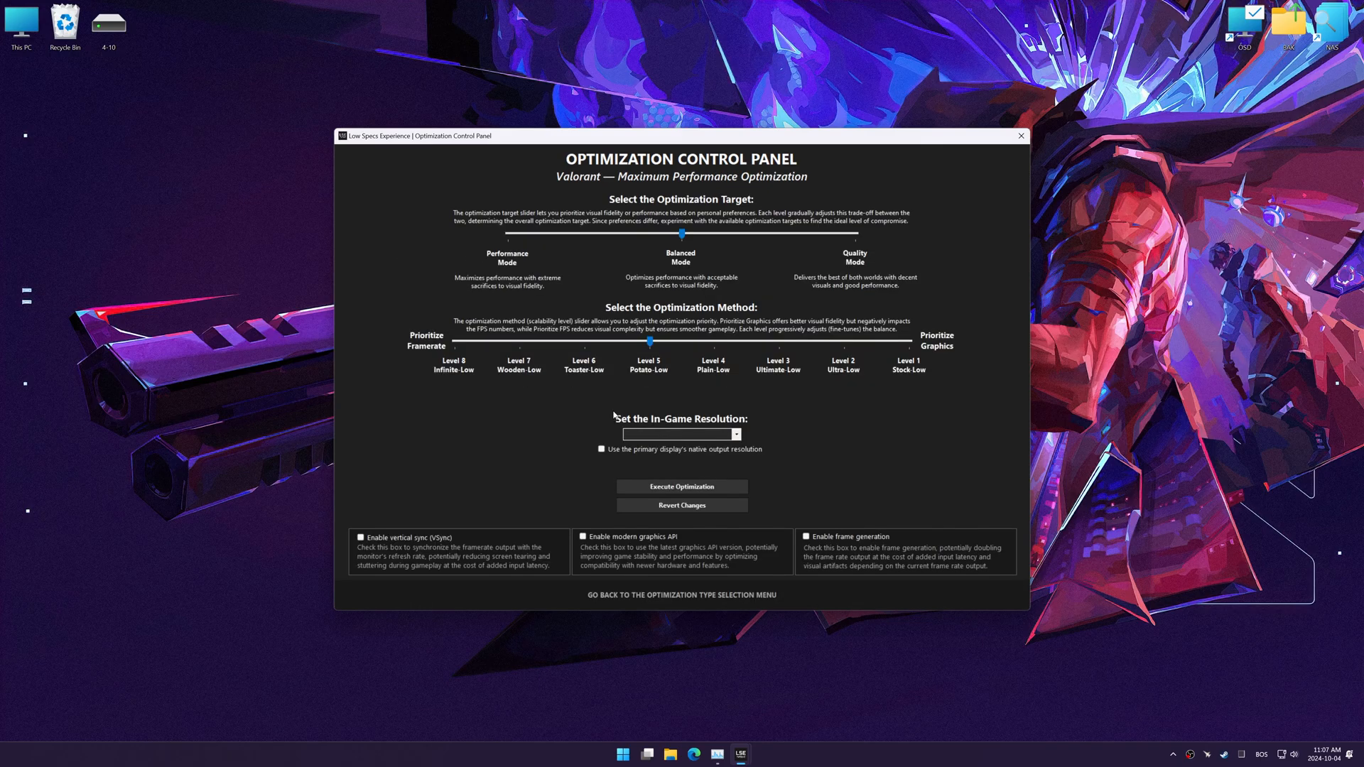
pyautogui.moveTo(681, 235); pyautogui.dragTo(507, 235)
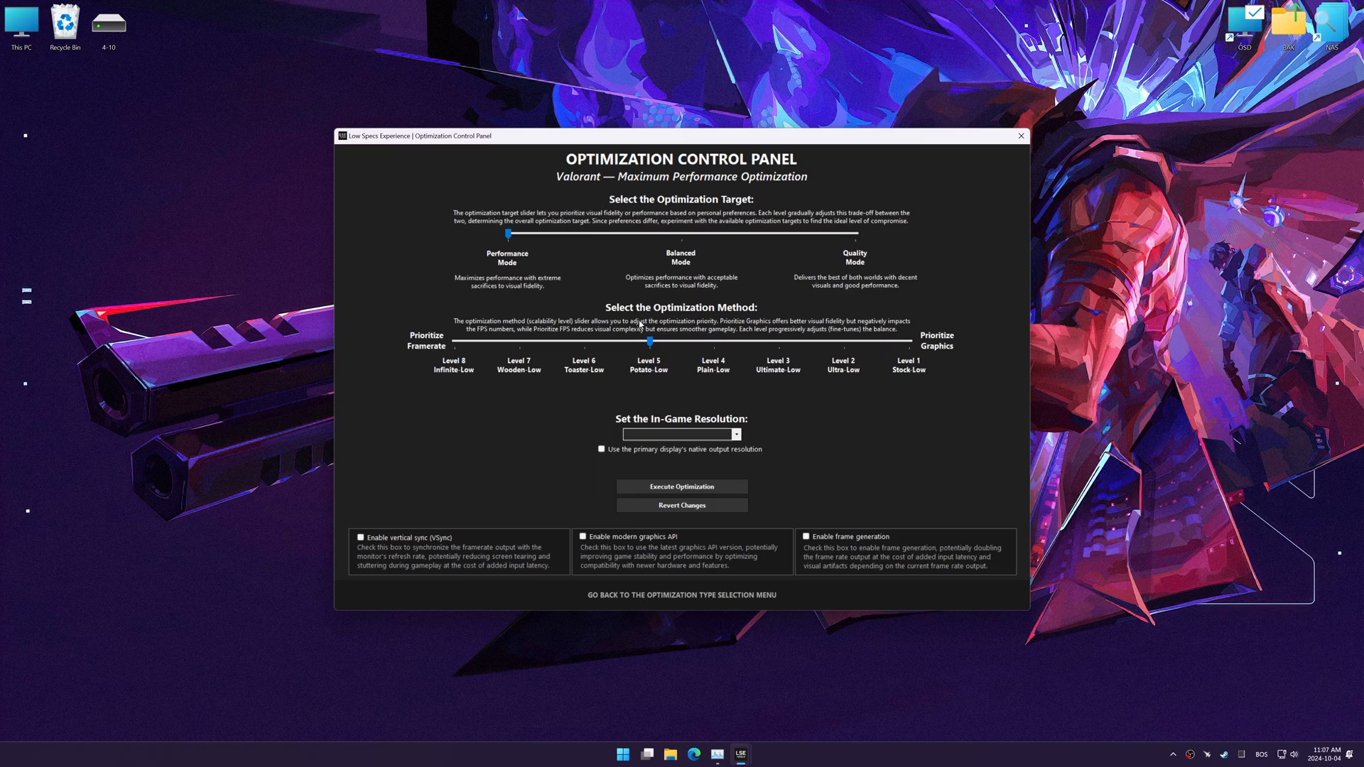
pyautogui.click(736, 434)
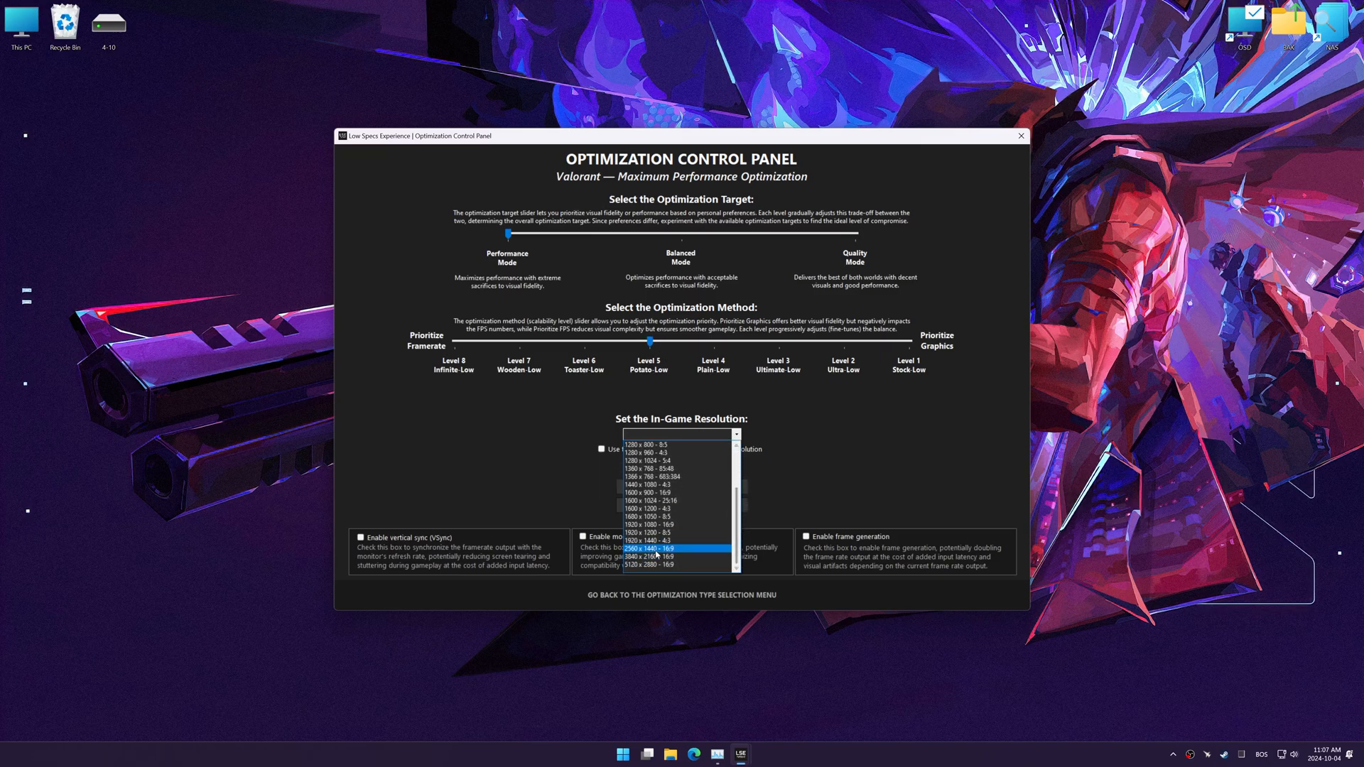
pyautogui.click(678, 548)
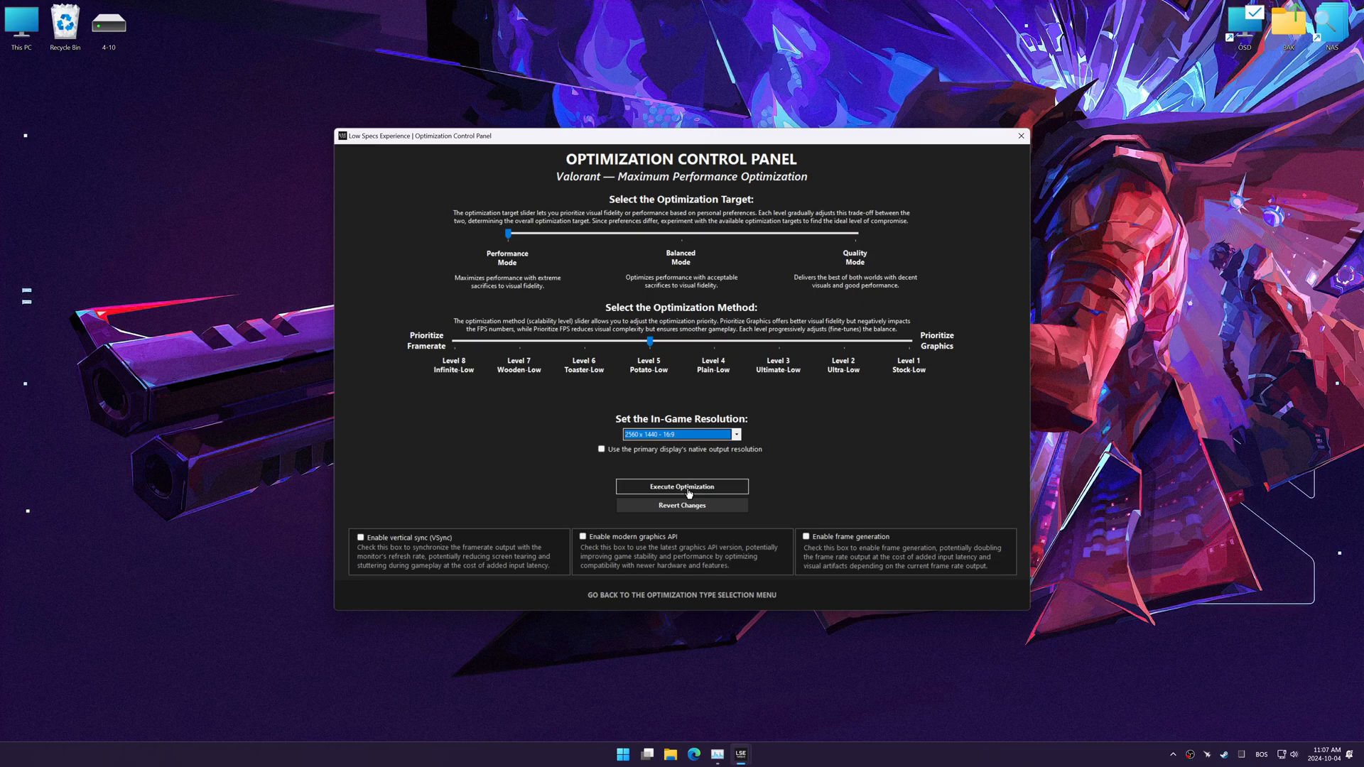
# Execute the Valorant optimization, confirm it, and reach the completion screen.
pyautogui.click(682, 485)
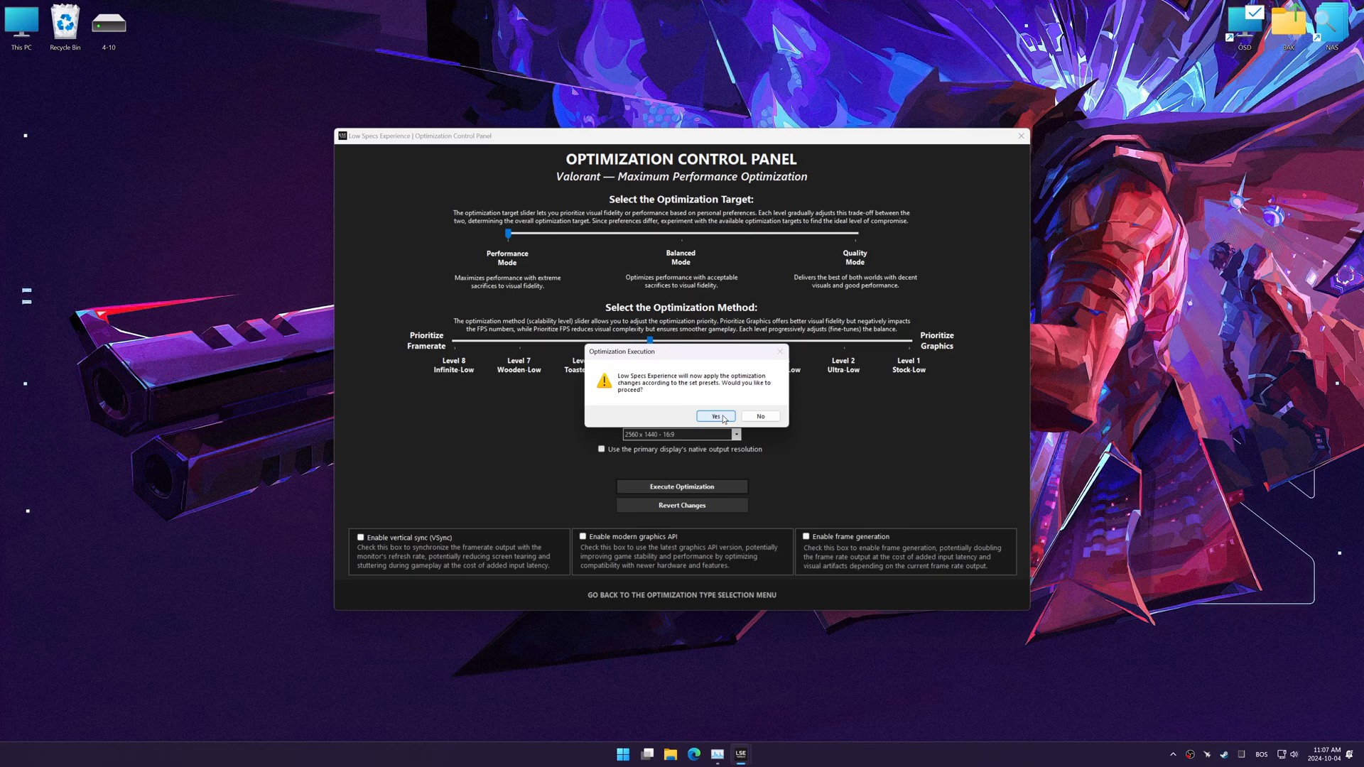
pyautogui.click(716, 415)
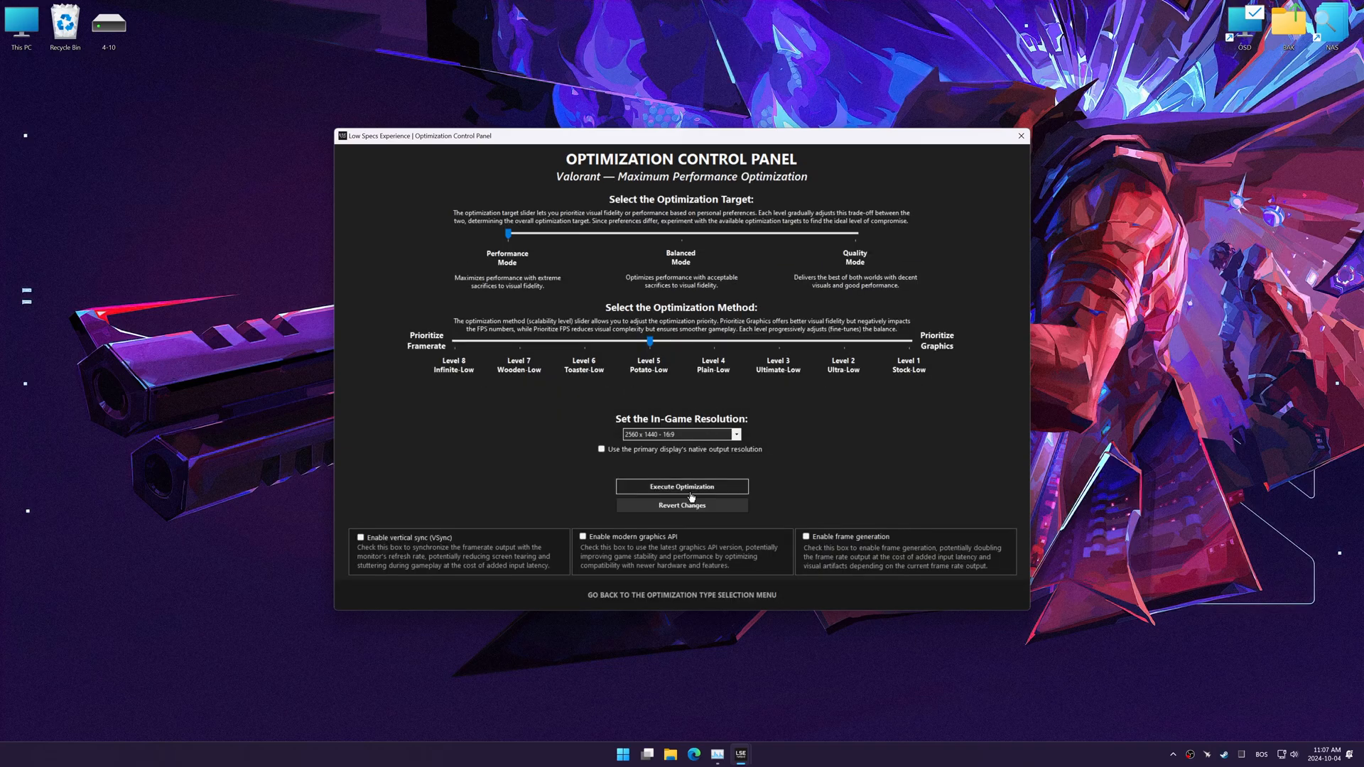
pyautogui.click(681, 505)
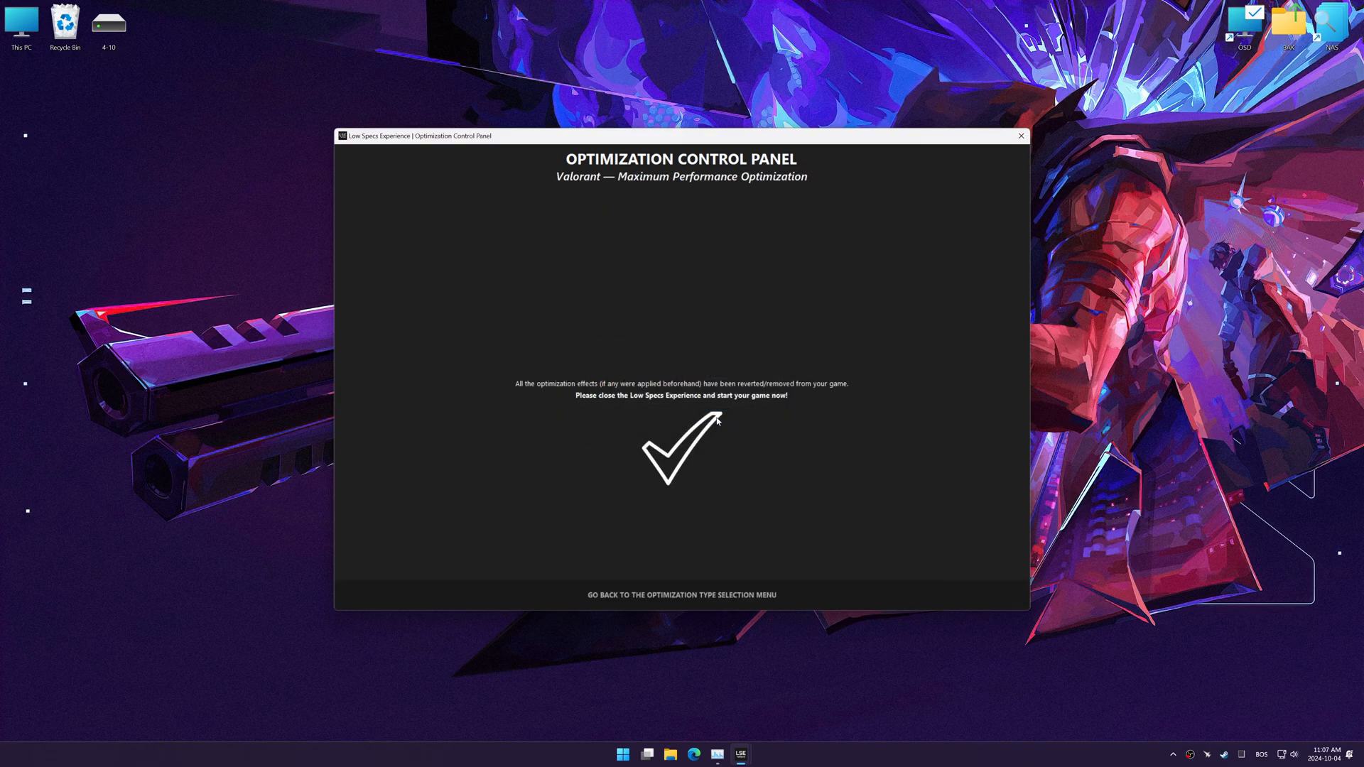